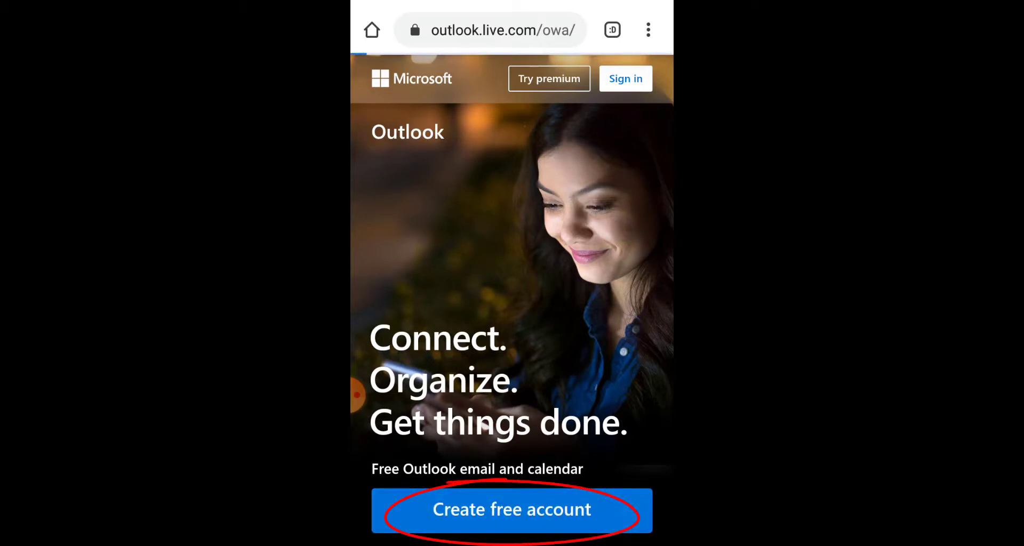
# Start creating a free Outlook account from the landing page
pyautogui.click(511, 510)
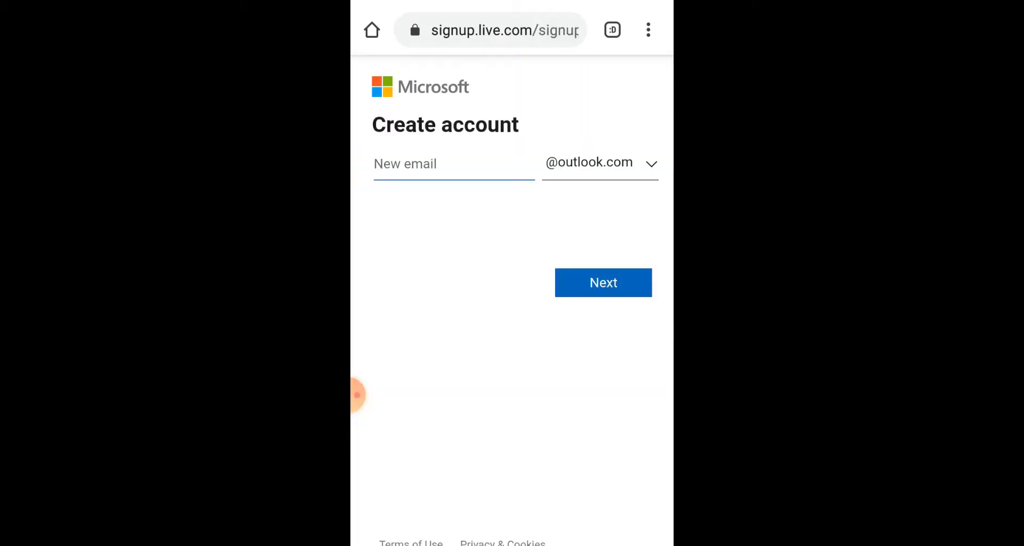
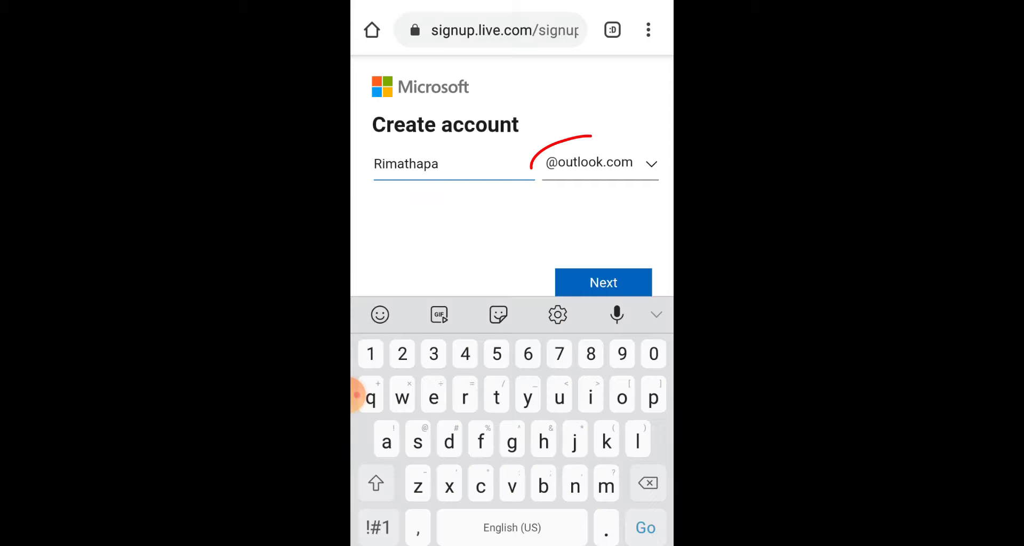
pyautogui.click(598, 163)
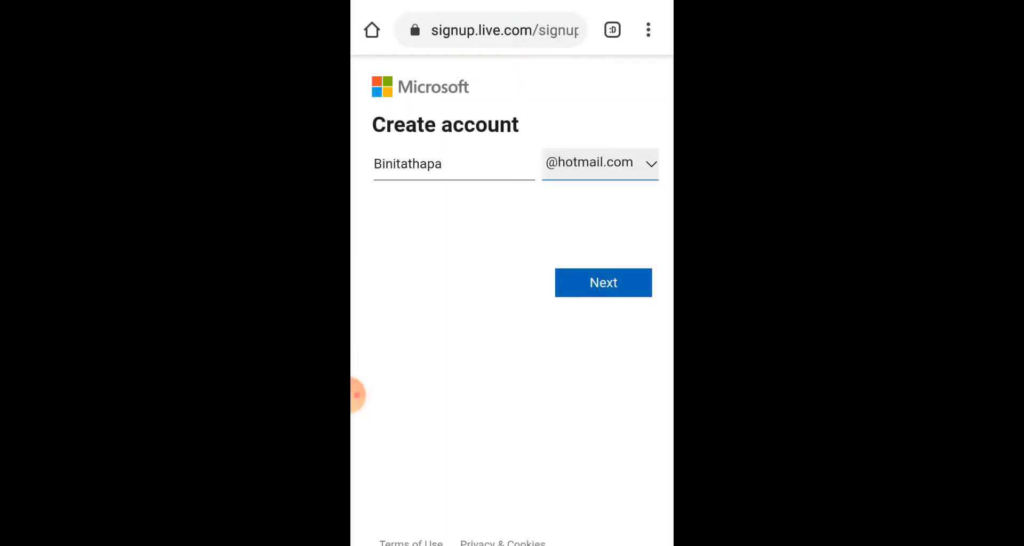
pyautogui.click(602, 283)
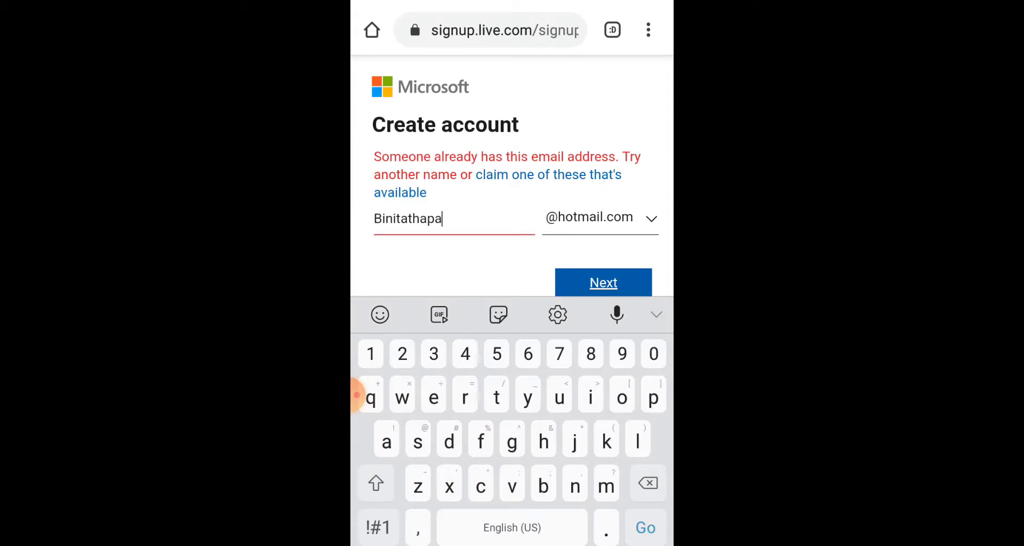
pyautogui.write('88')
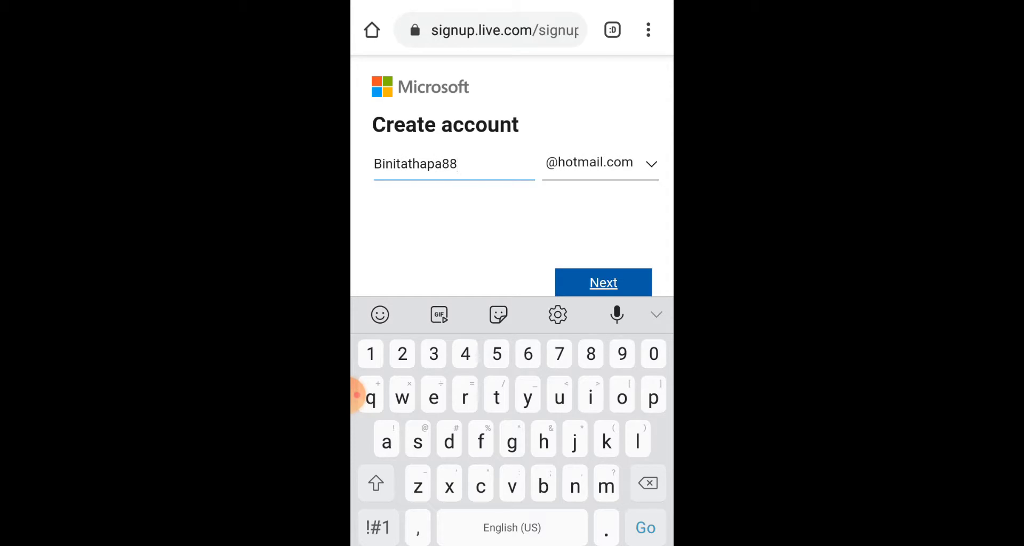
pyautogui.click(602, 282)
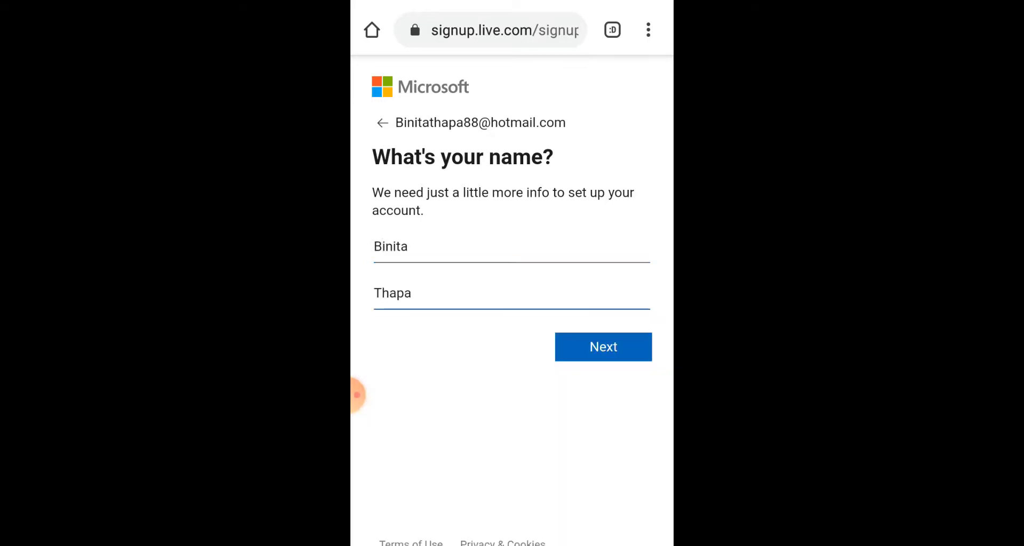
# Confirm the entered first and last name to reach the birth date step
pyautogui.click(601, 347)
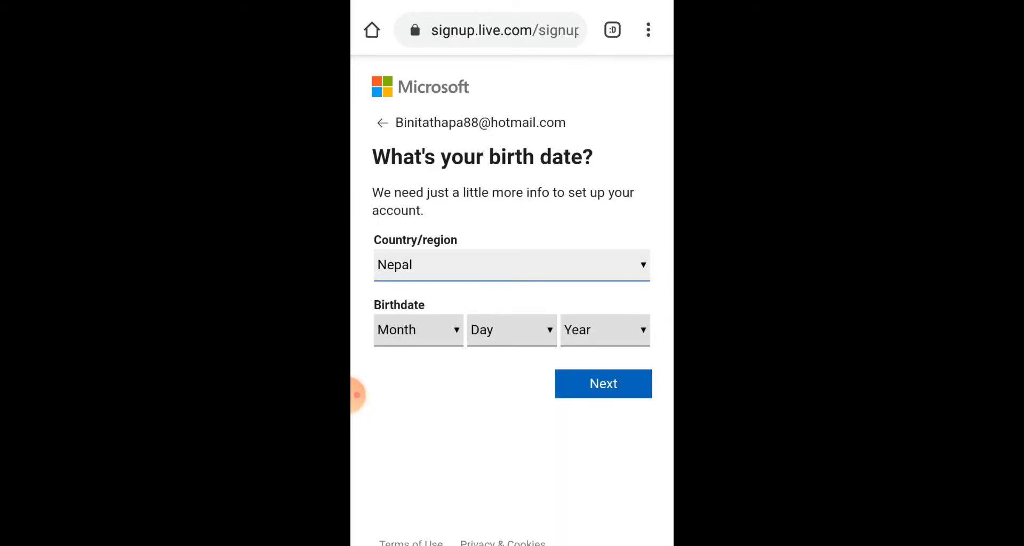
pyautogui.click(511, 264)
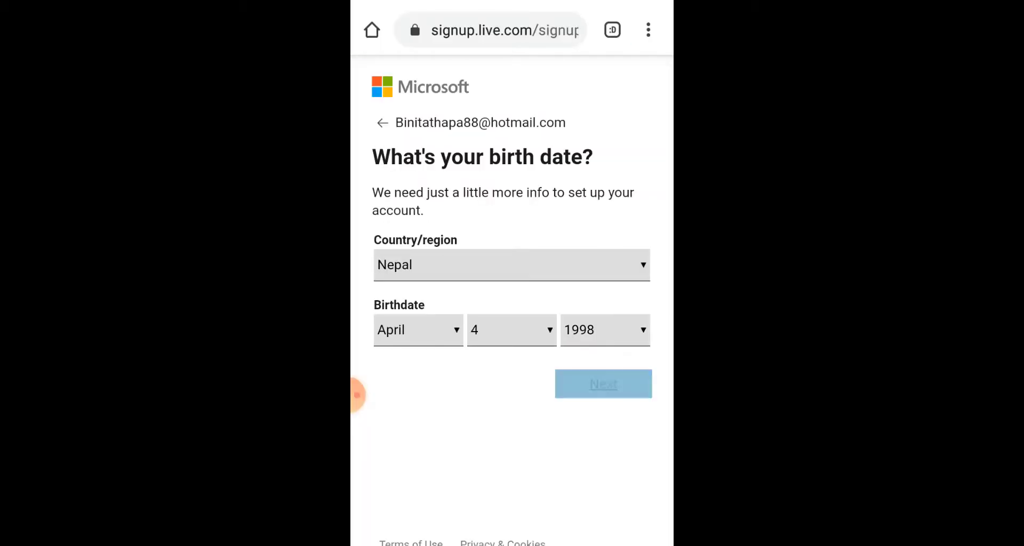
pyautogui.click(601, 384)
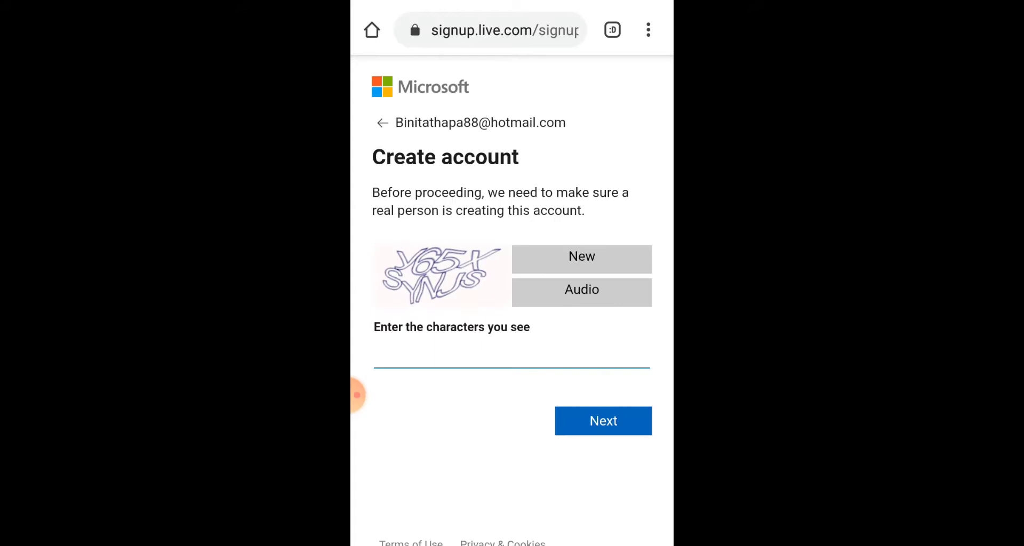
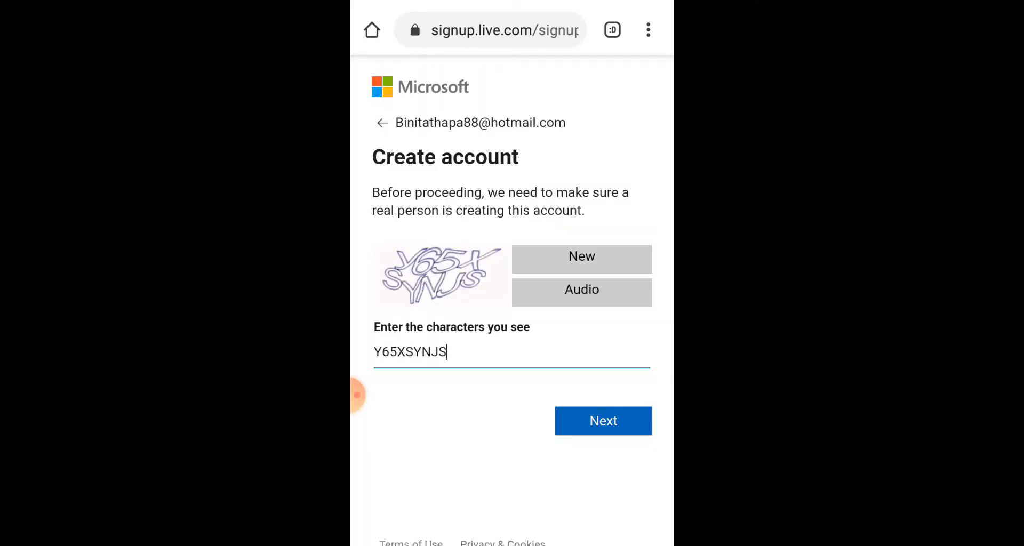
pyautogui.click(602, 421)
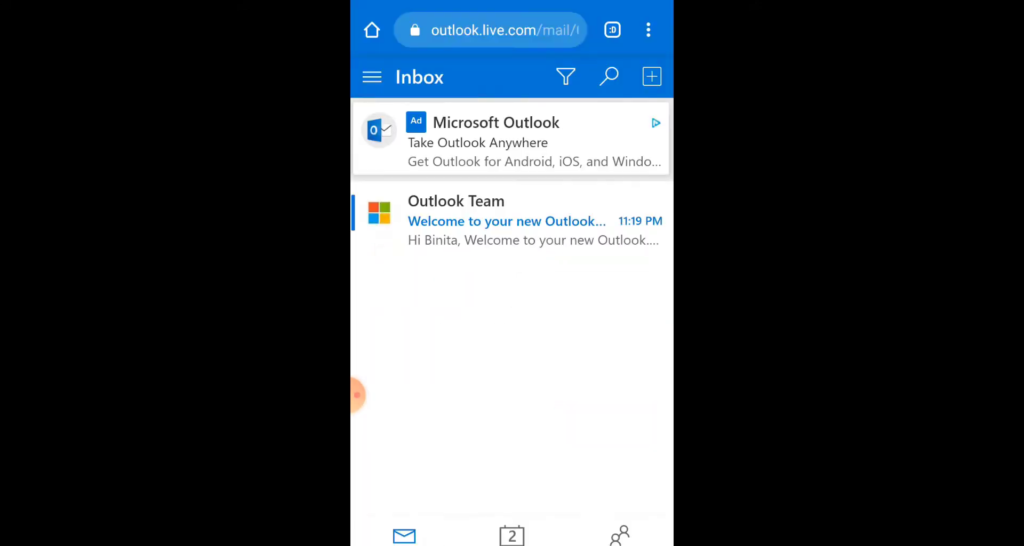